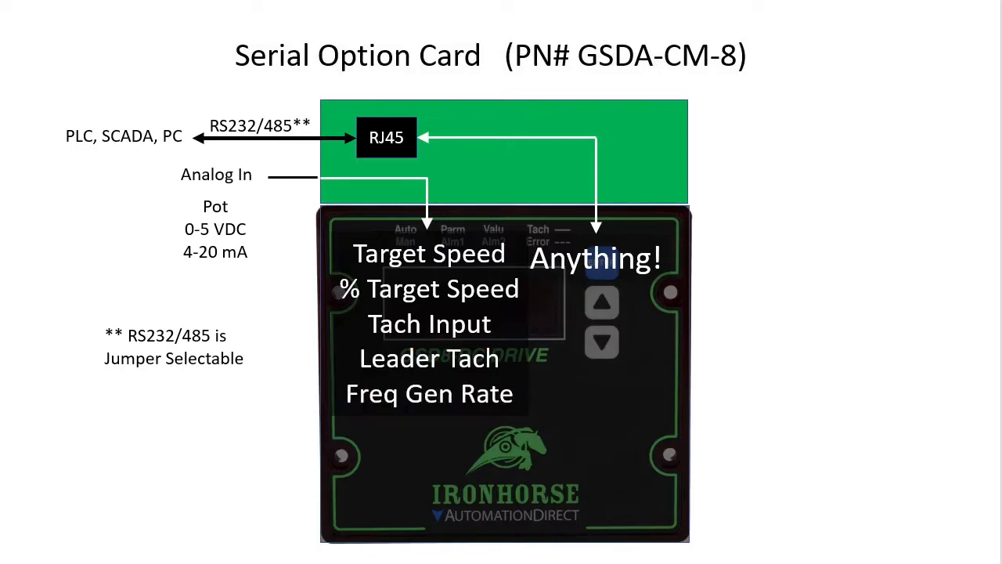
# Expand Ports (COM & LPT) to reveal the Prolific USB-to-Serial Comm Port on COM7.
pyautogui.press('alt+tab')
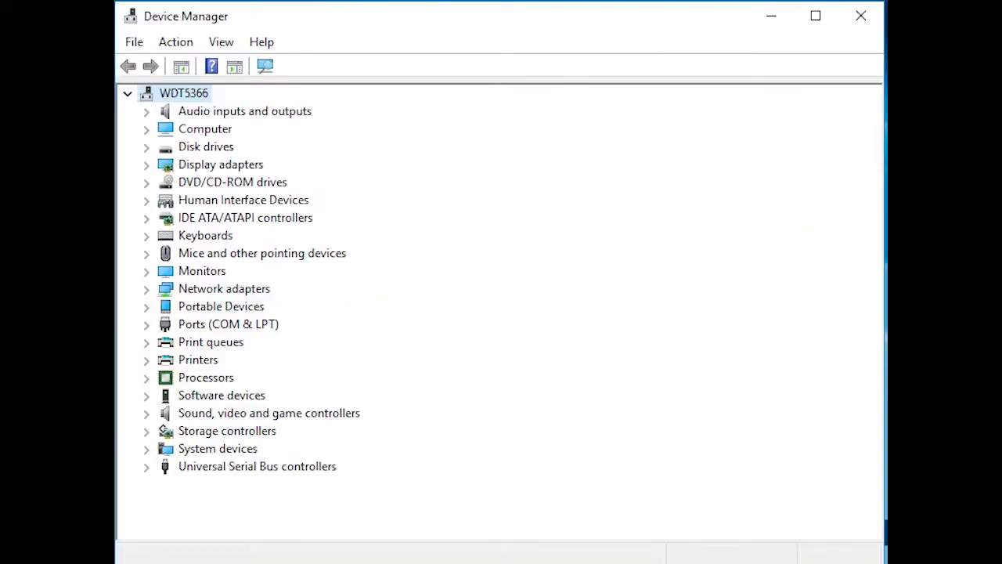
pyautogui.click(147, 322)
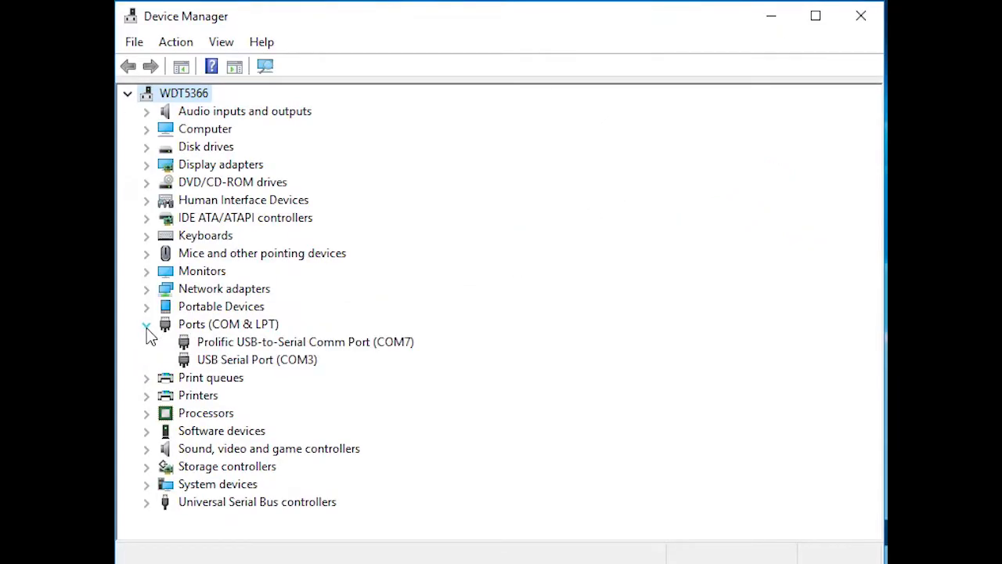
pyautogui.click(305, 341)
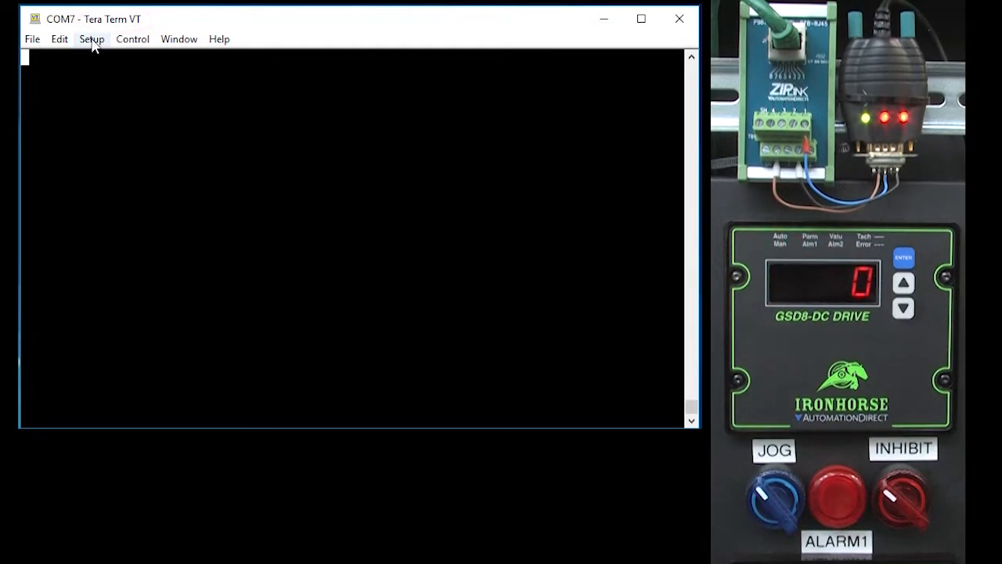
# Confirm the COM7 serial settings as 9600 baud, 8 data bits, no parity, 1 stop bit.
pyautogui.click(91, 38)
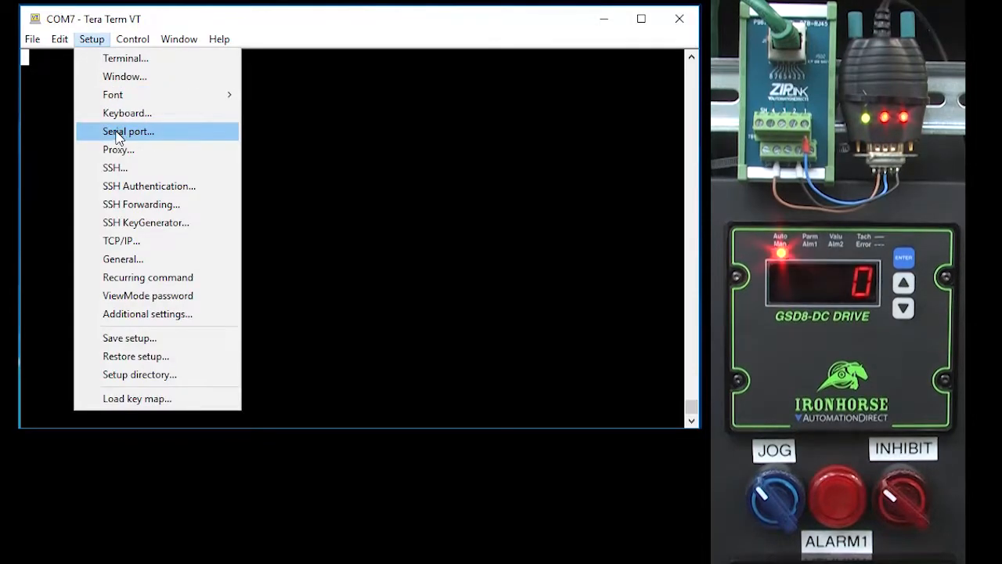
pyautogui.click(128, 132)
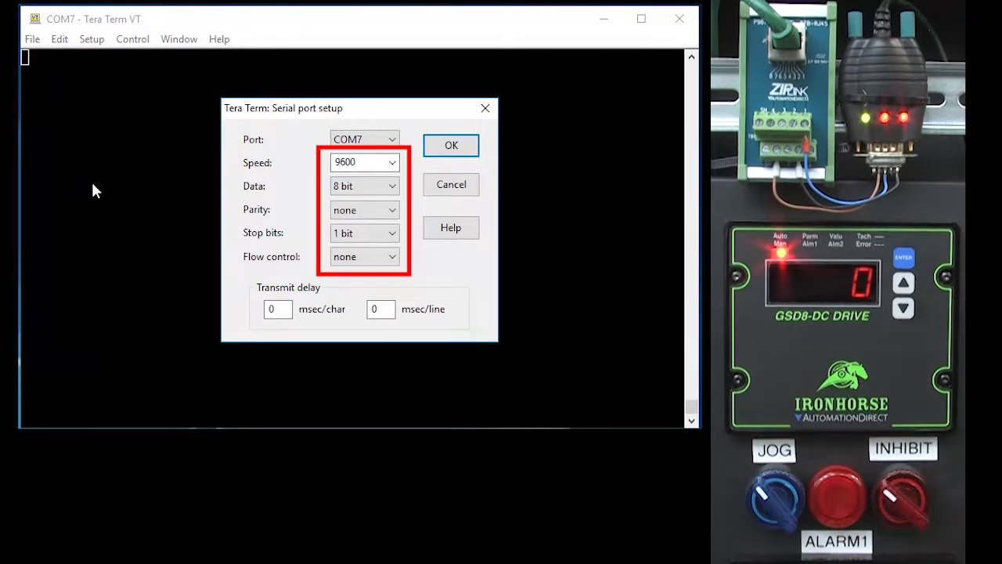
pyautogui.click(451, 144)
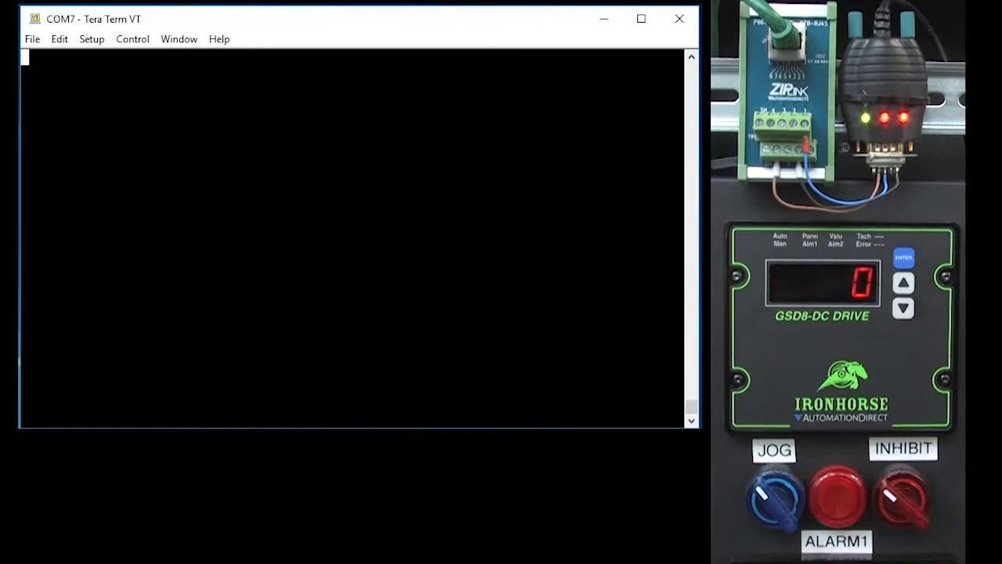
# Review the terminal setup with local echo enabled and accept it.
pyautogui.click(91, 38)
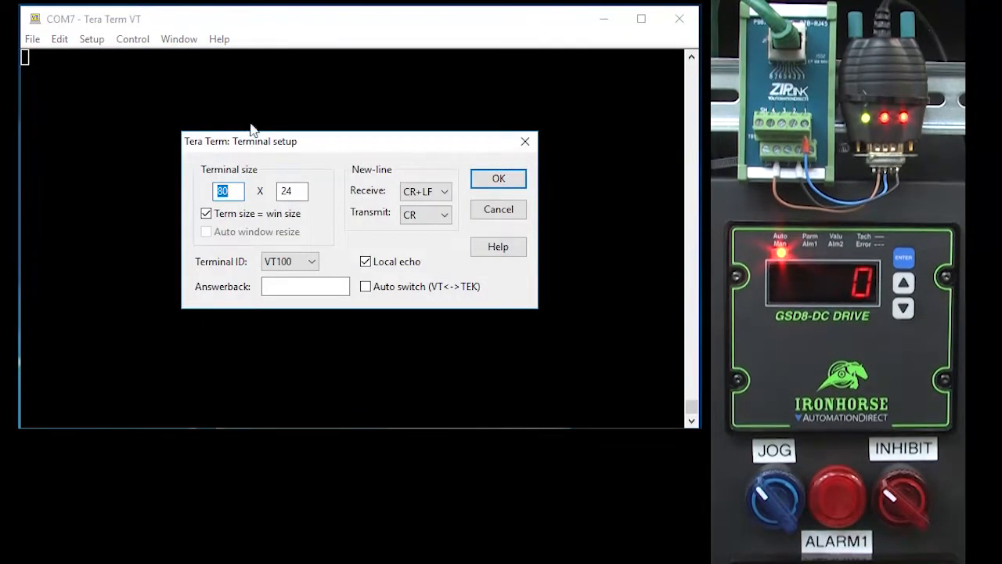
pyautogui.click(498, 178)
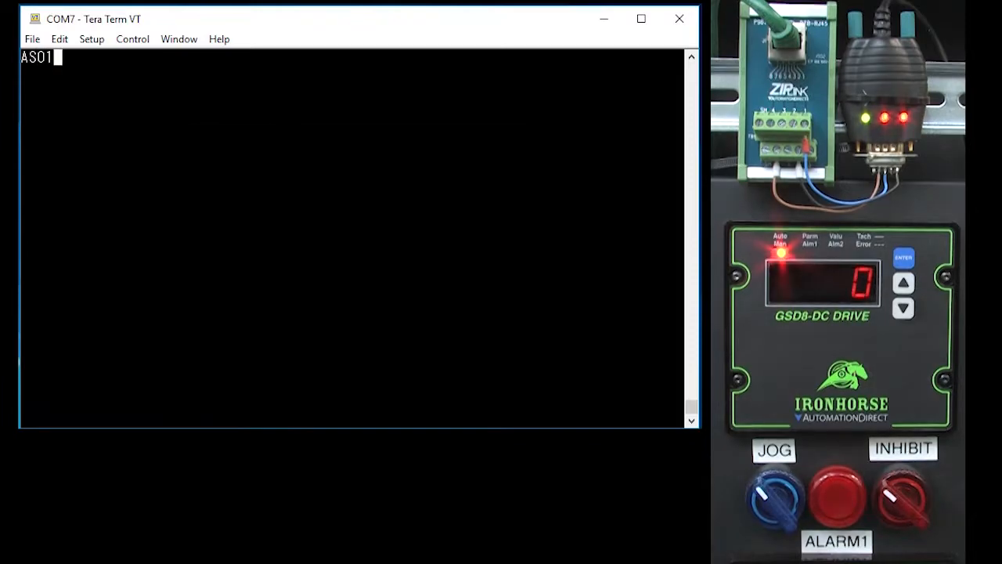
# Send the AS01 speed query to drive 01, reading 0 and then 330.
pyautogui.press('Return')
pyautogui.write('AS01')
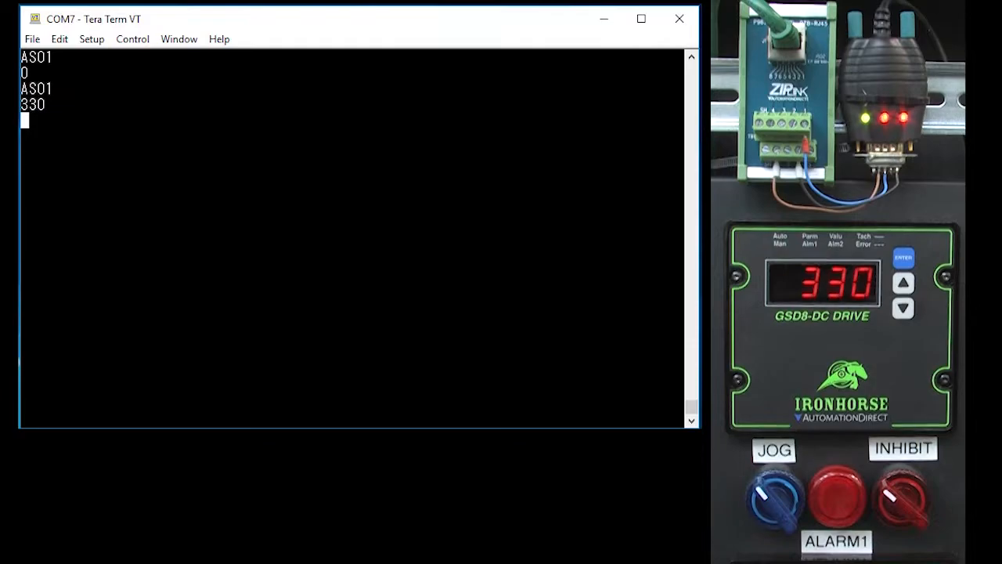
# Send SP01,250 to set drive 01's speed to 250, getting reply N.
pyautogui.write('S')
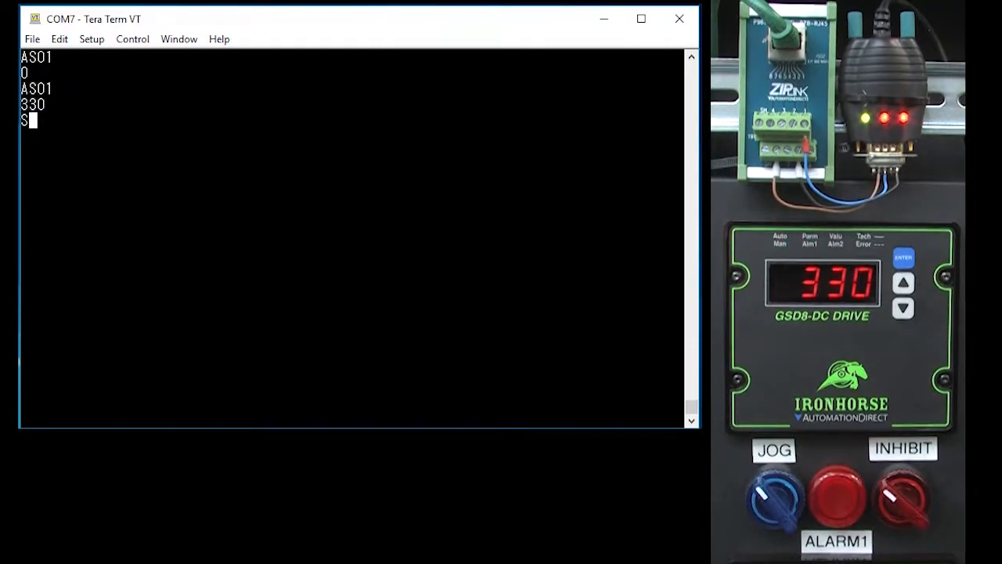
pyautogui.write('P01')
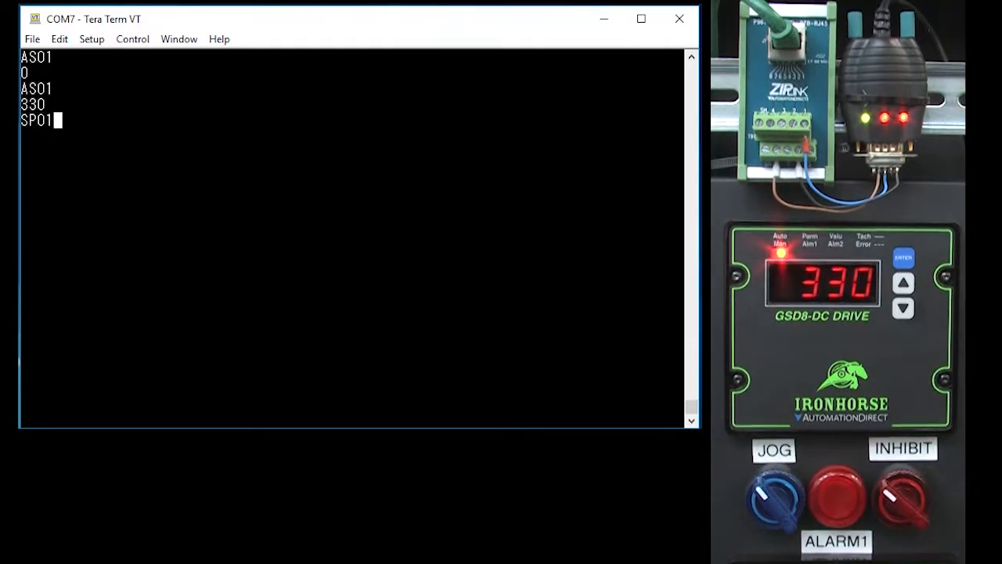
pyautogui.write(',250')
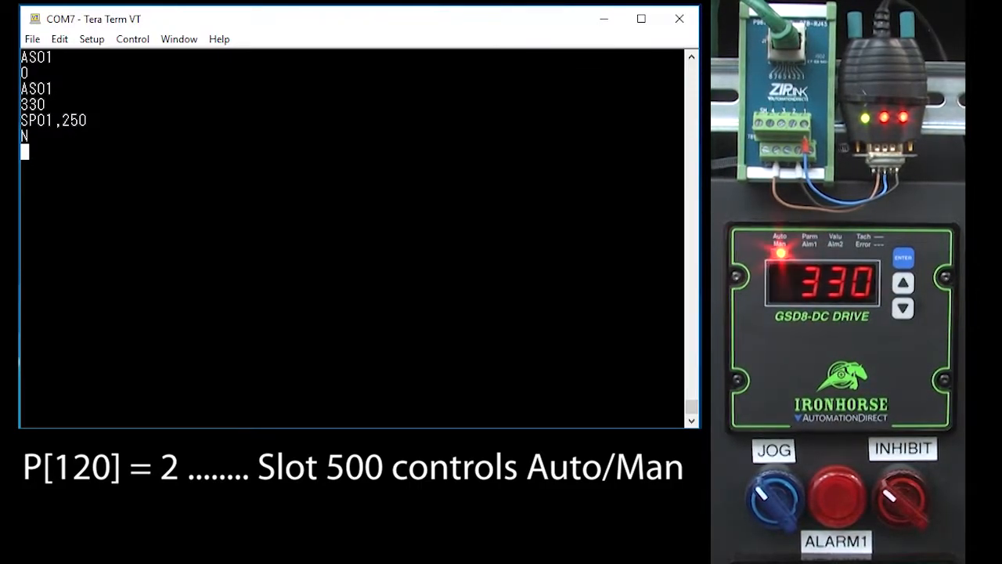
# Read parameter 120 from drive 01 with RV01,120, getting 0002, and begin a new SP command.
pyautogui.write('RV01,120')
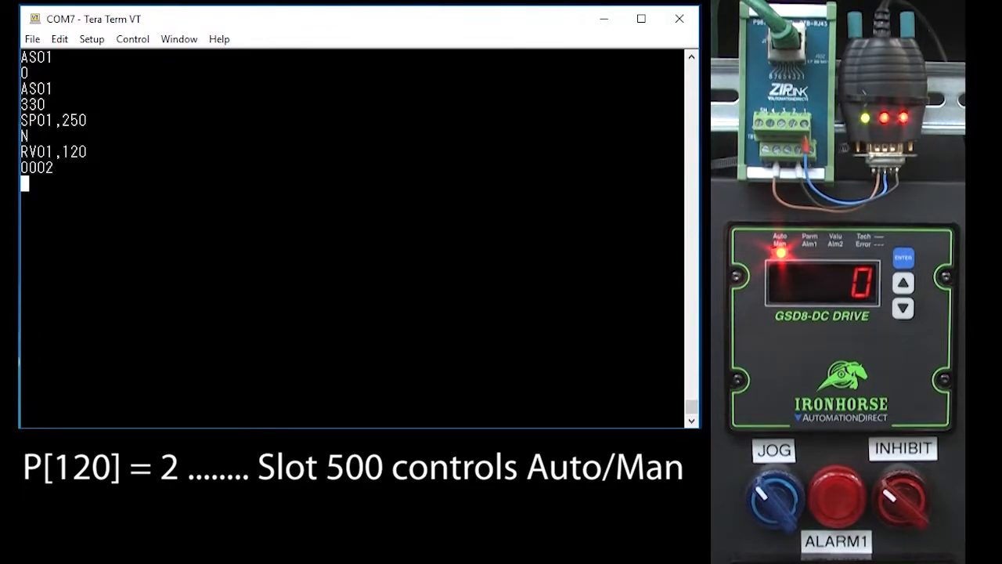
pyautogui.write('SP')
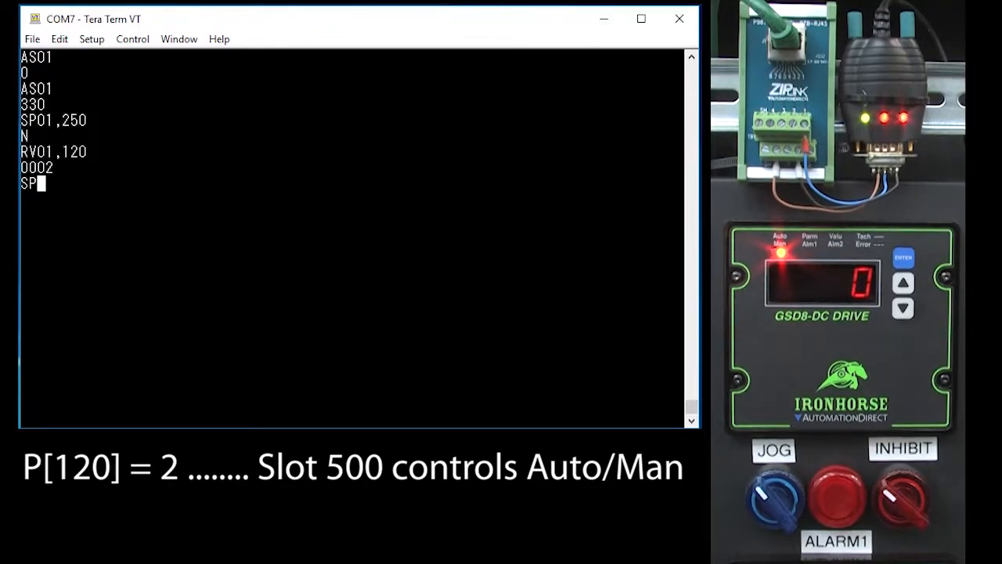
# Set drive 01's speed with SP01,250 (reply Y) and read back 250 with TS01.
pyautogui.write('01,250')
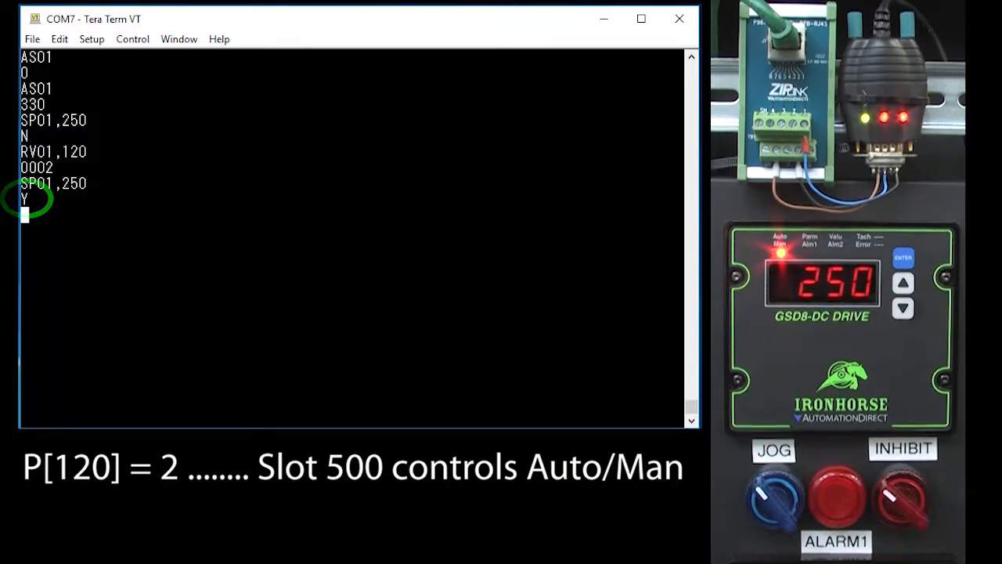
pyautogui.write('TS01')
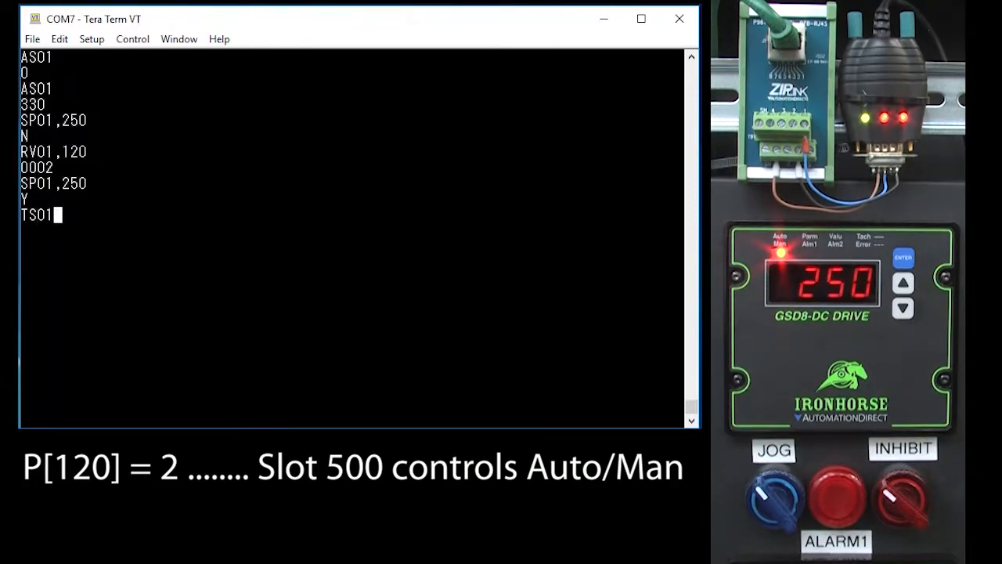
pyautogui.press('Return')
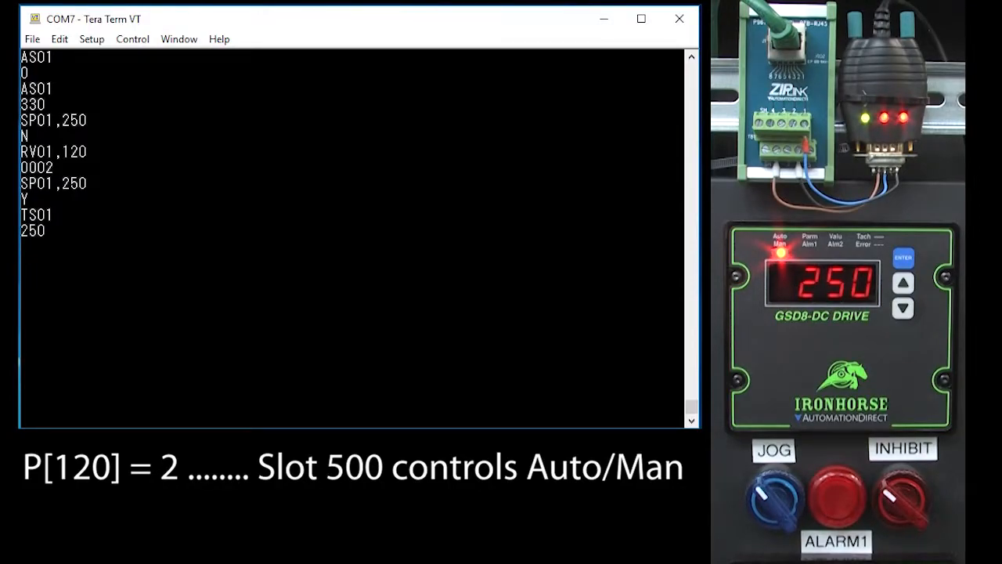
# Try TX01 and TX02, then query TS01 again for 250.
pyautogui.write('TX01')
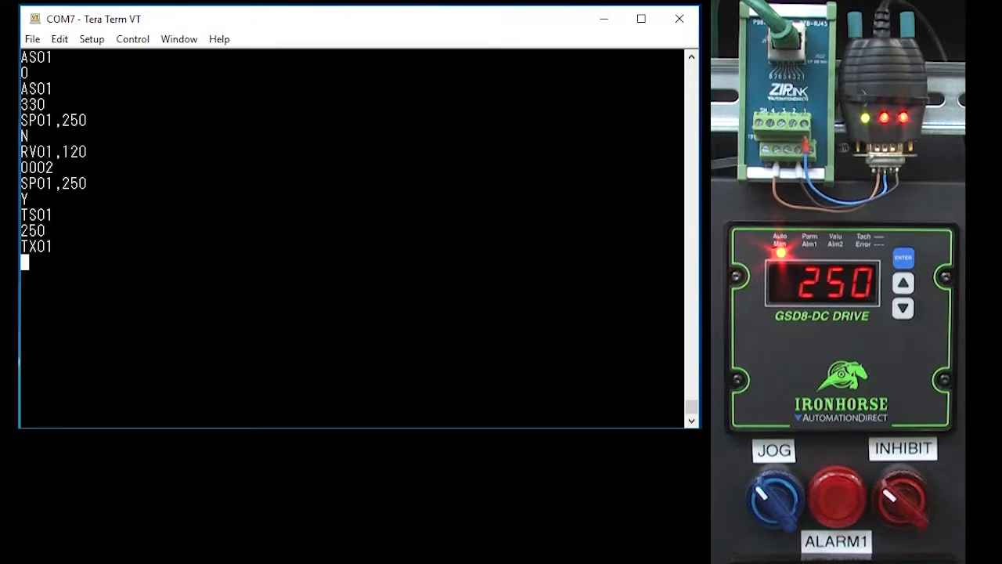
pyautogui.write('TX02')
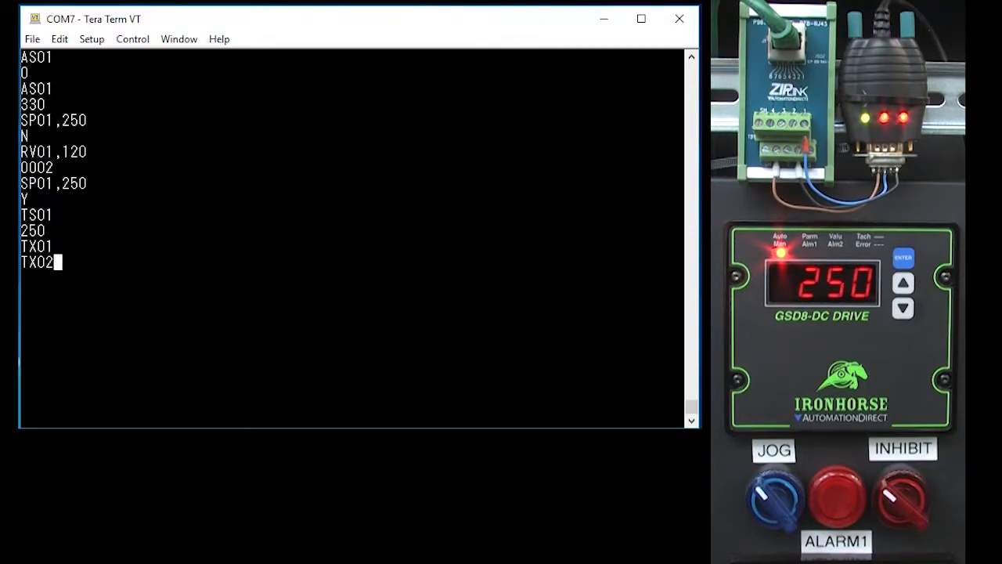
pyautogui.write('TS01')
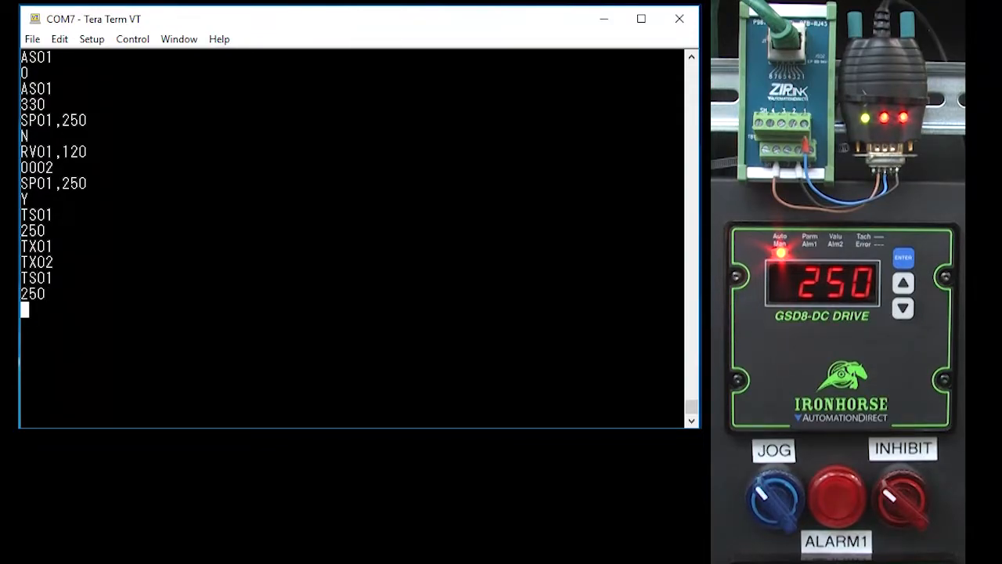
# Change the drive address to 2 with SV01,5020,2, then query AS01 (no reply) and AS02 for 248.
pyautogui.write('SV')
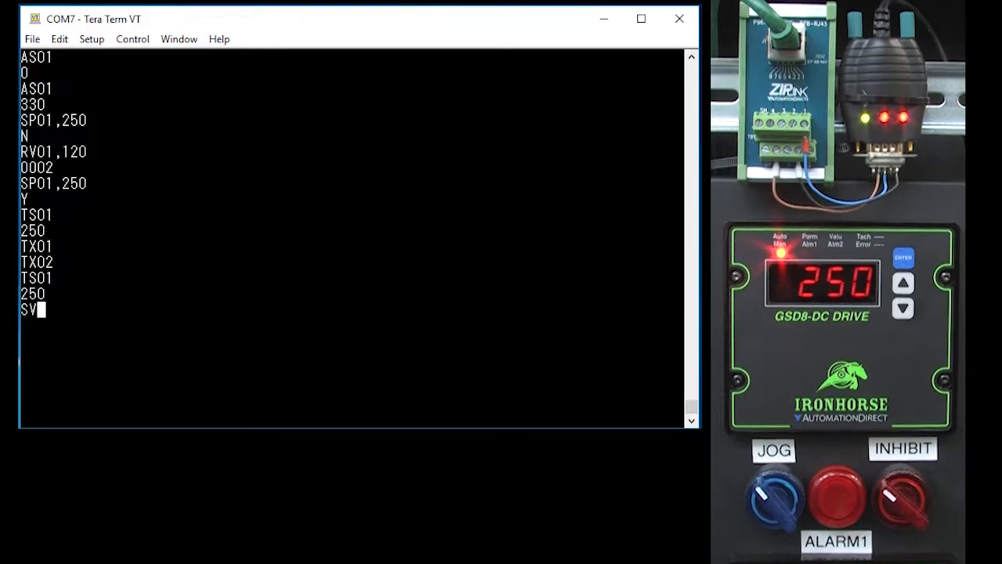
pyautogui.write('V01,502')
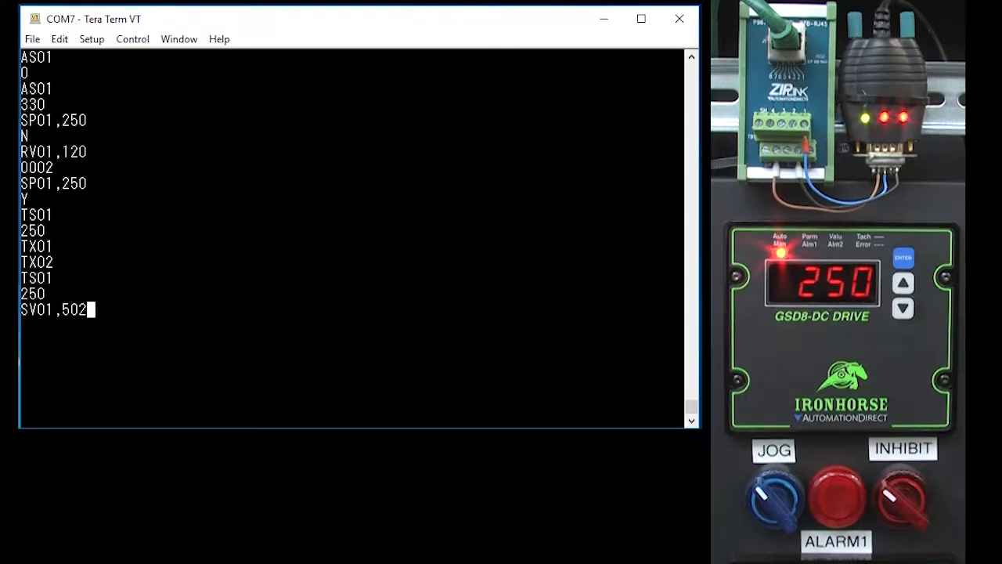
pyautogui.write('0,2')
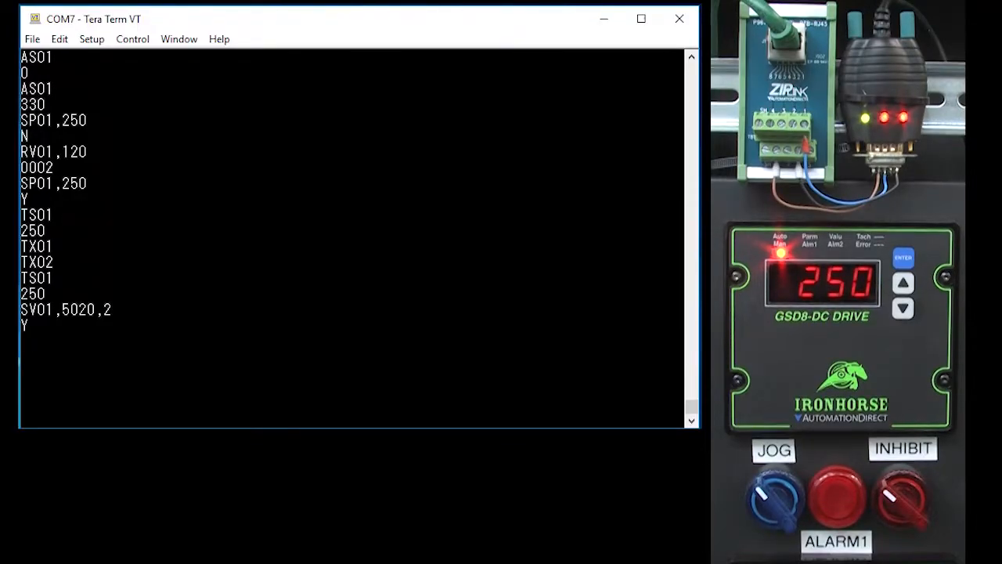
pyautogui.write('AS01')
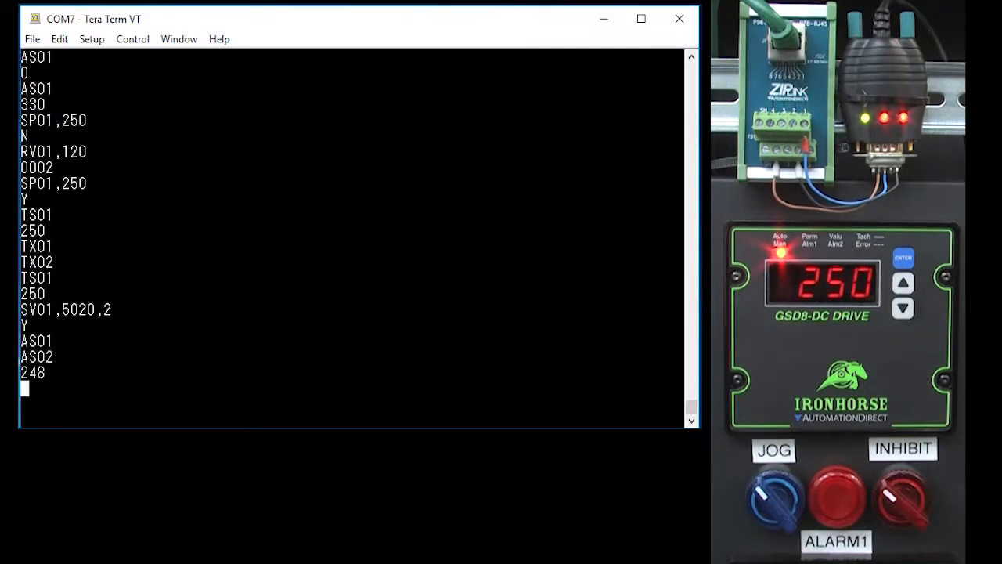
# Send RV02 to drive 2, then scroll the document to the Productivity PLC example program.
pyautogui.write('RV02')
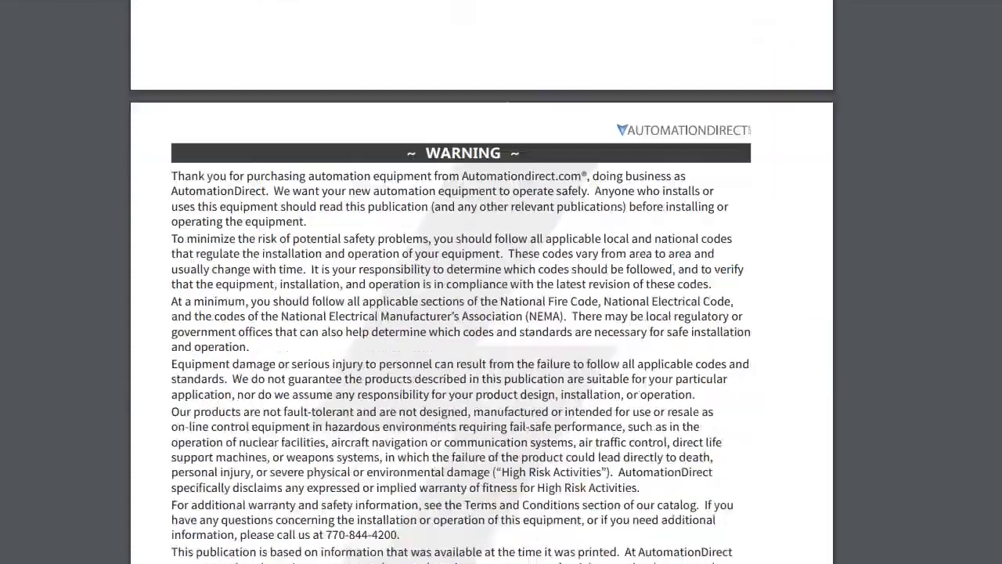
pyautogui.scroll(-3)
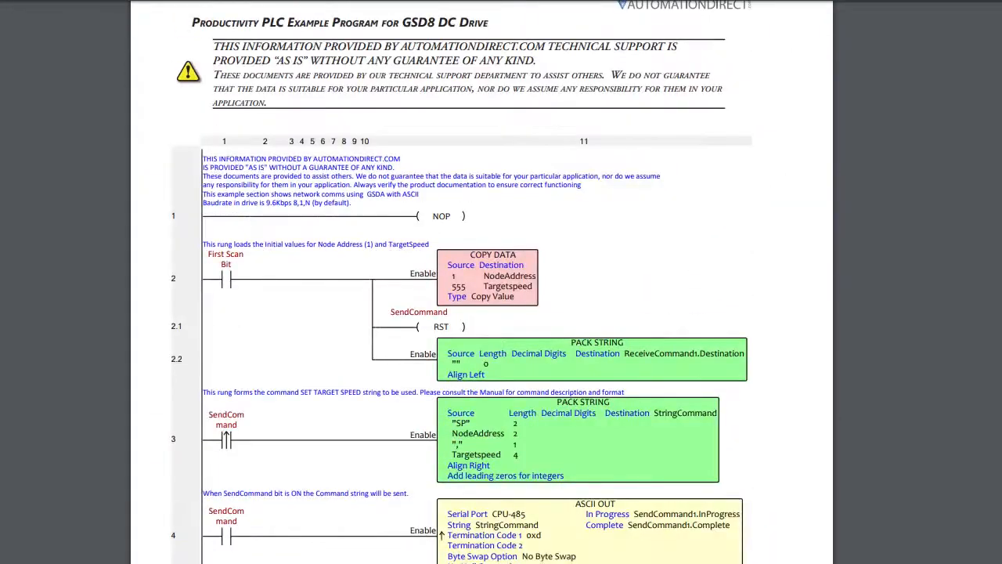